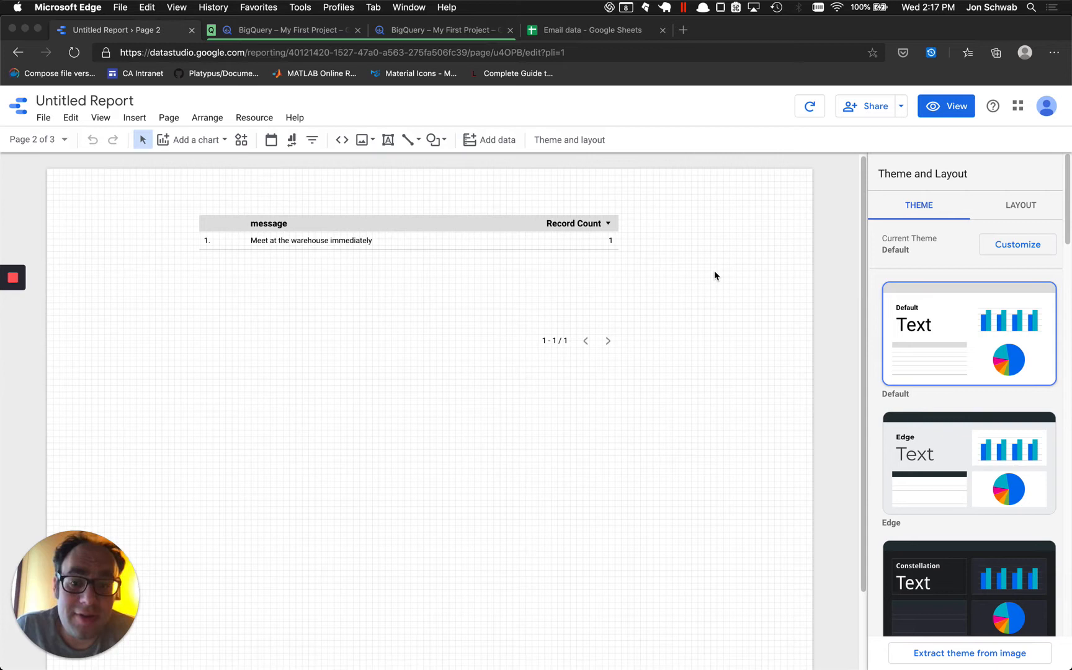
mouse_move(441, 401)
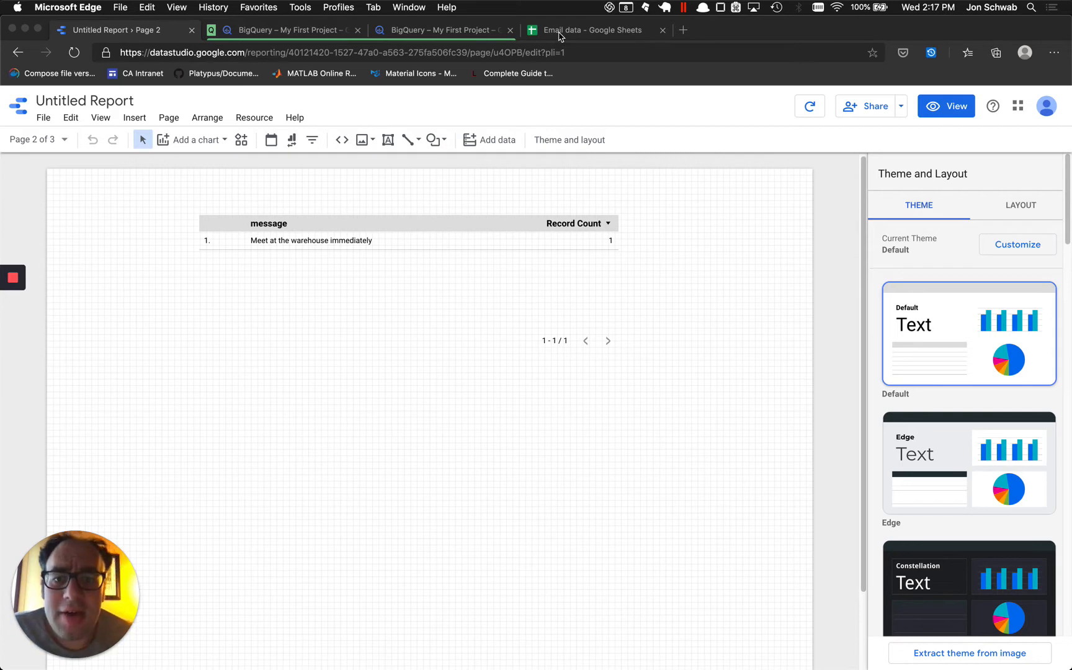
- Switch to the Email data spreadsheet listing the five messages with their recipient emails
click(592, 30)
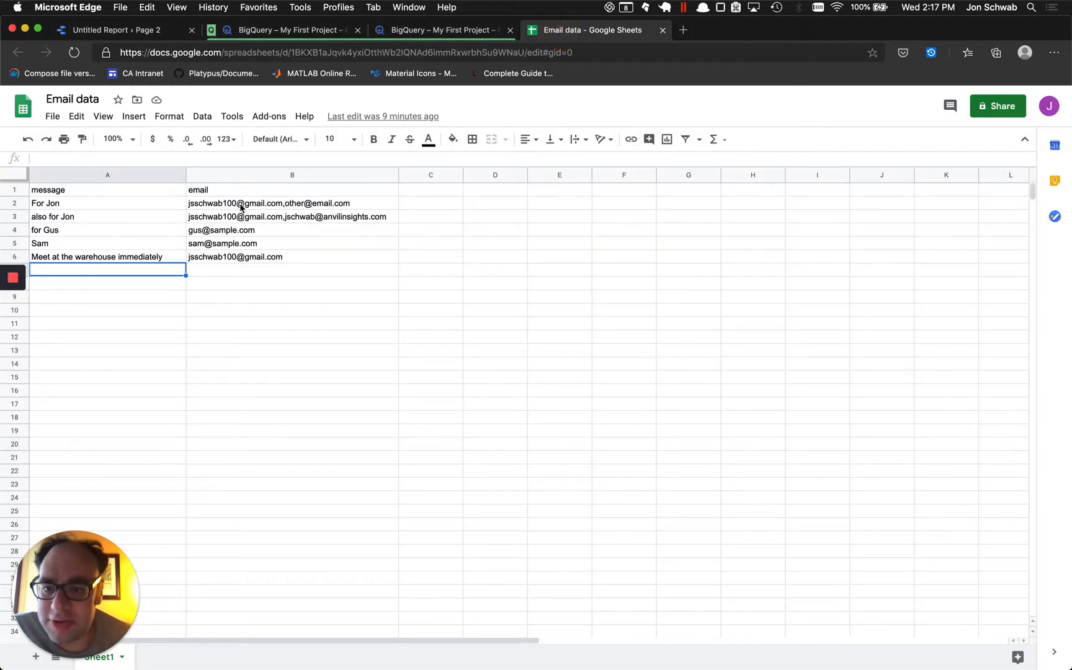
mouse_move(269, 210)
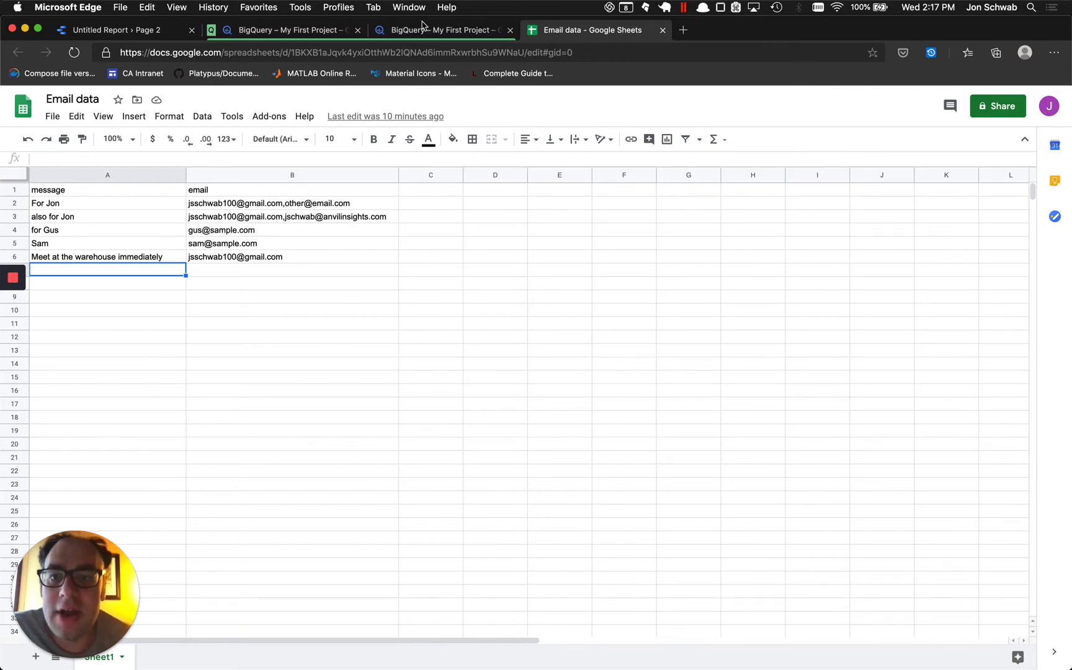
- View the BigQuery SELECT * results for the message table, five message and email rows
click(444, 30)
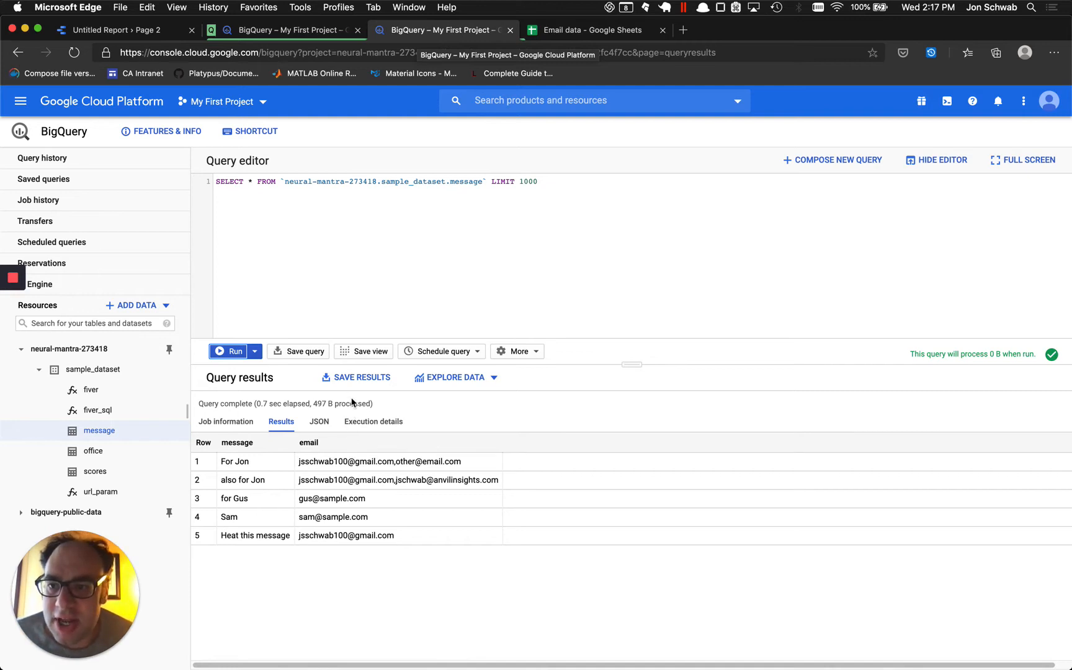
mouse_move(269, 208)
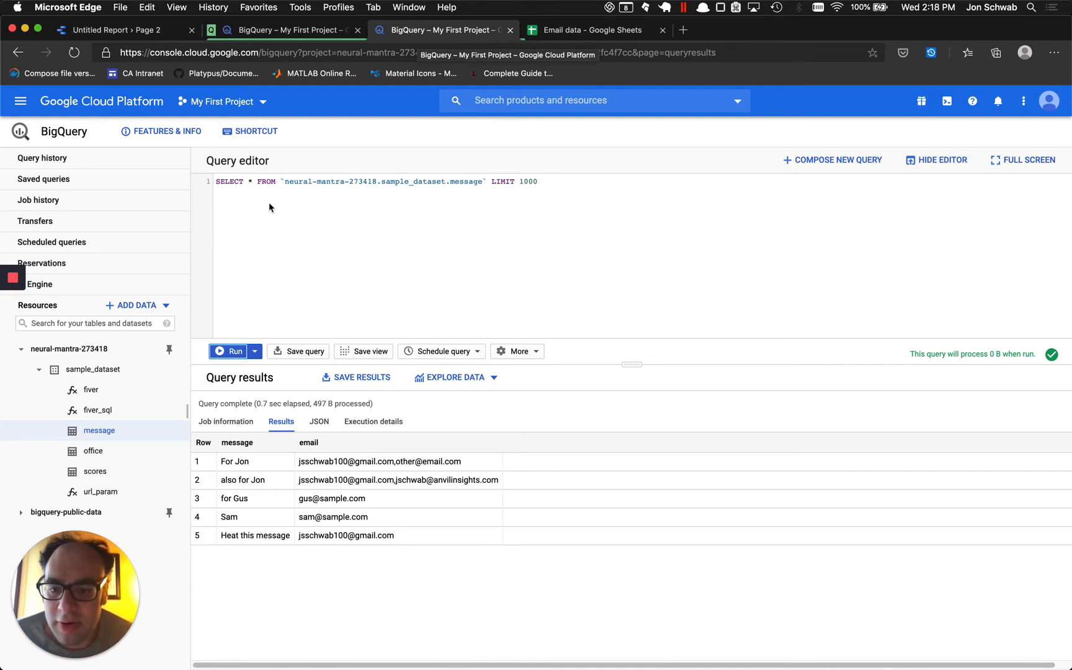
click(113, 30)
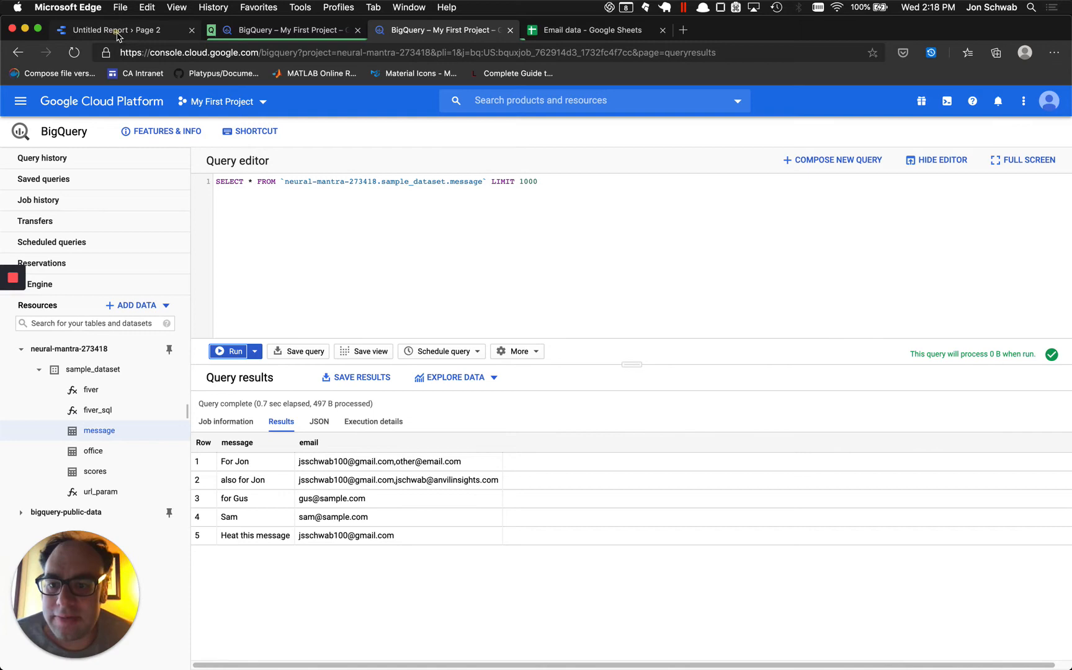
- From Resource > Manage added data sources, edit the message source to show its email, message and Record Count fields
click(109, 30)
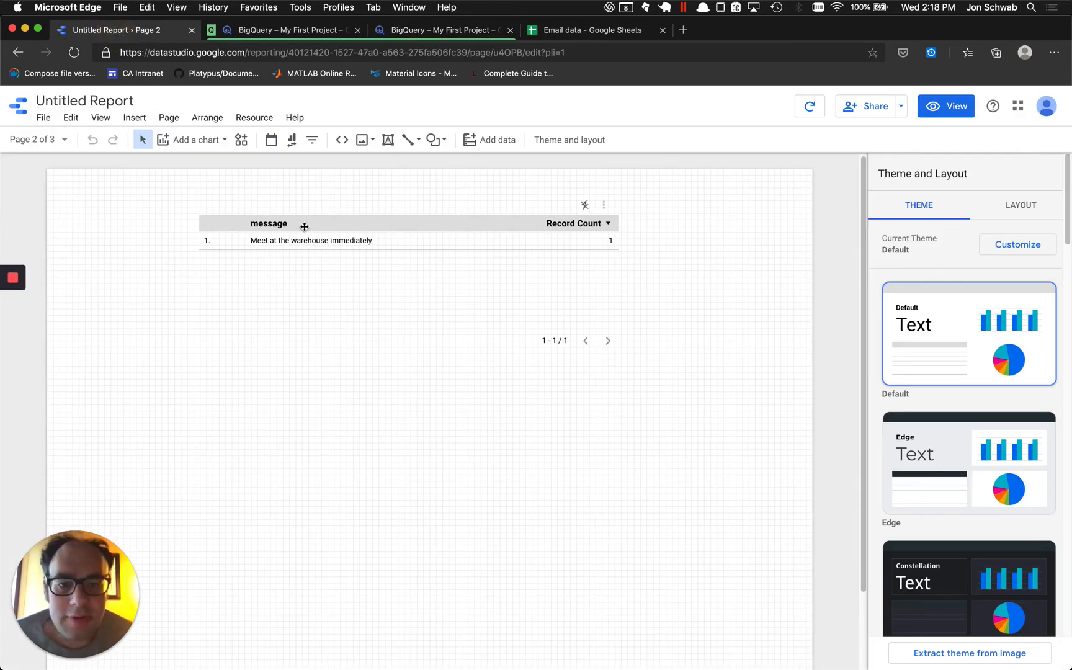
click(254, 117)
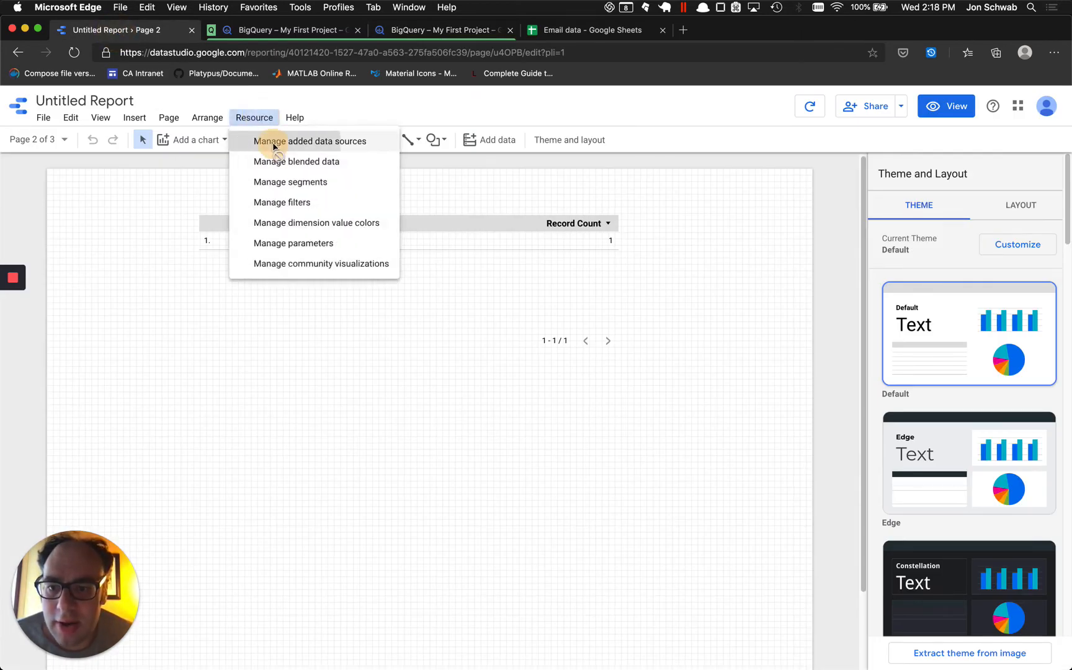
click(309, 141)
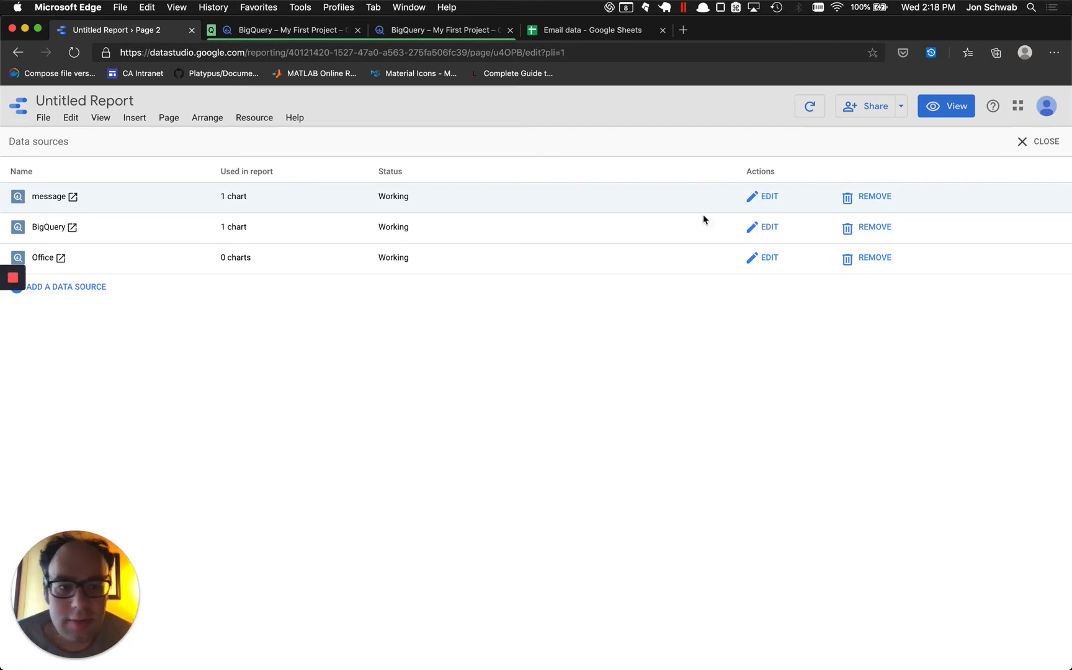
click(768, 196)
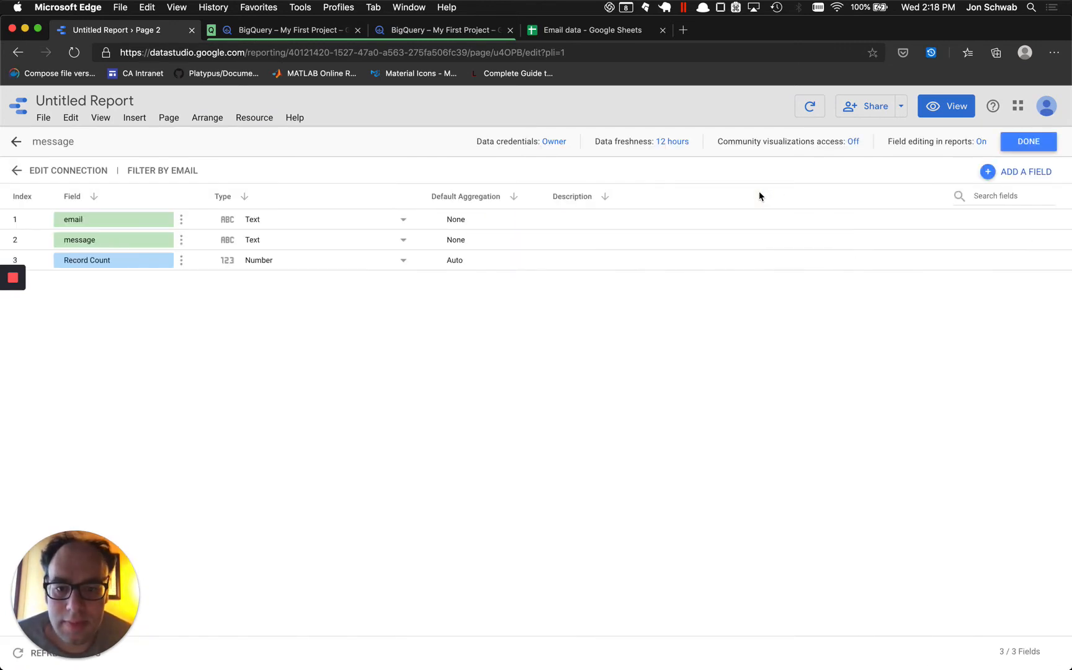
mouse_move(320, 212)
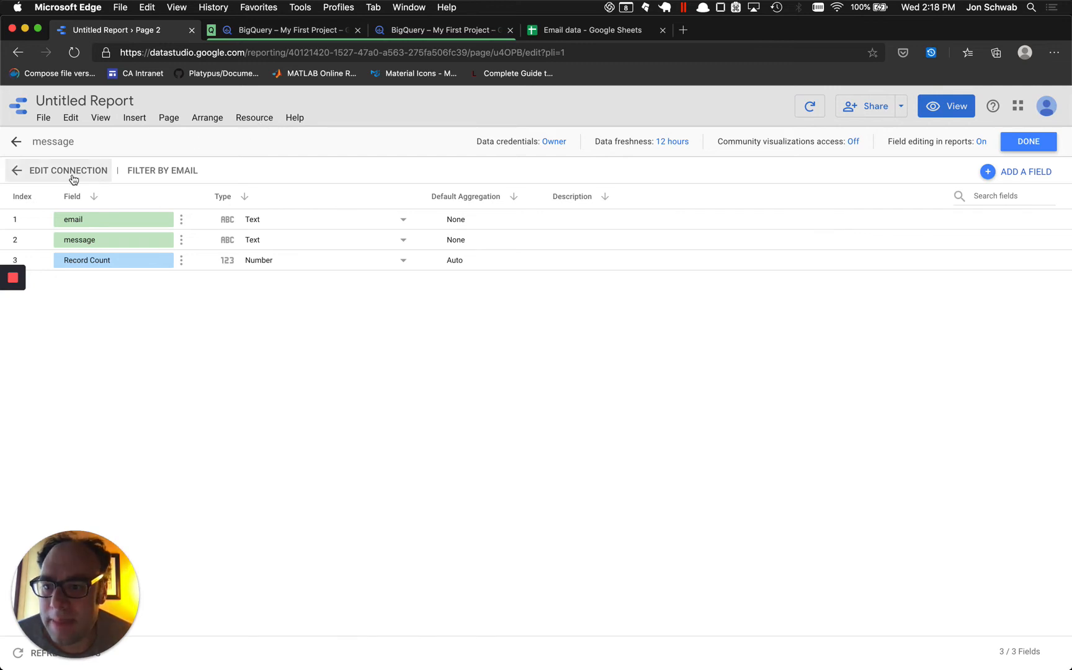
click(67, 170)
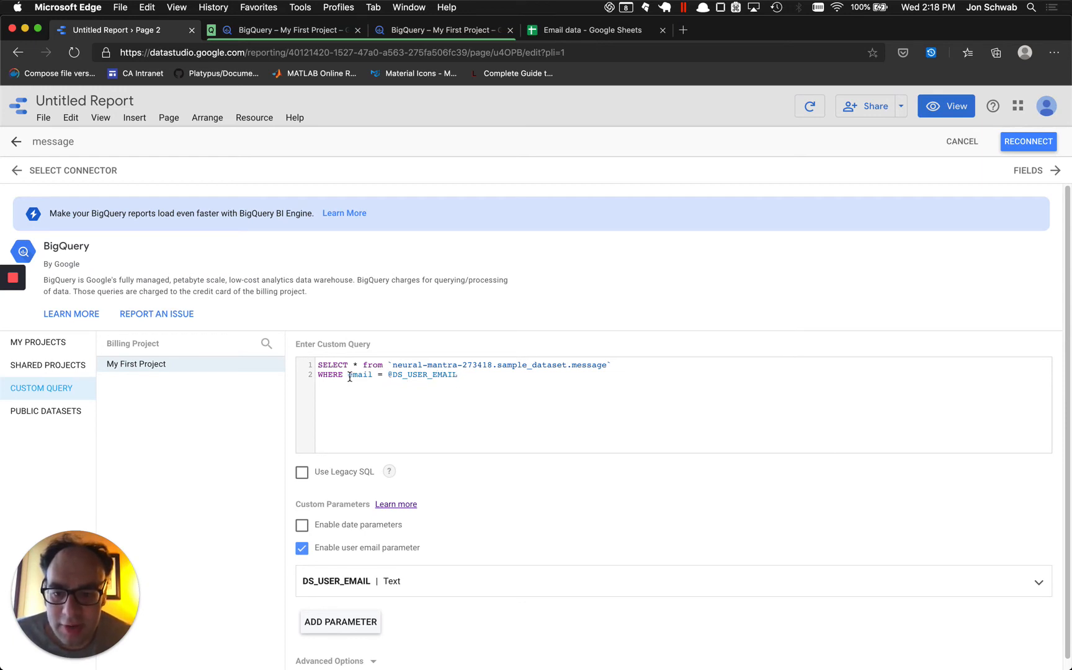
double_click(360, 375)
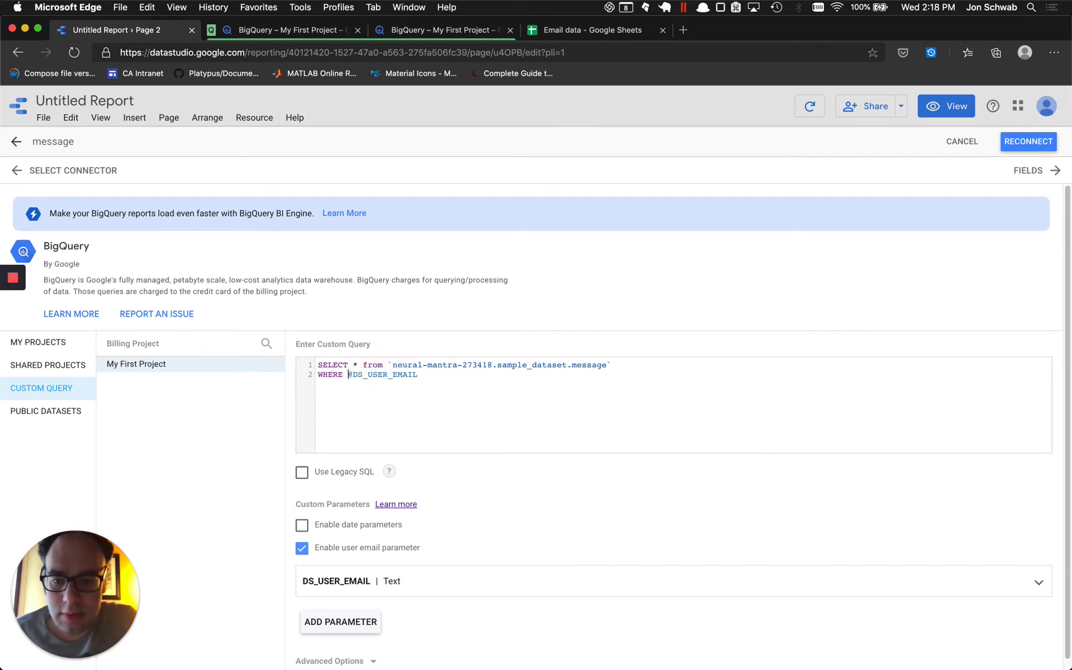
text(REGEXP_CONTAINS()
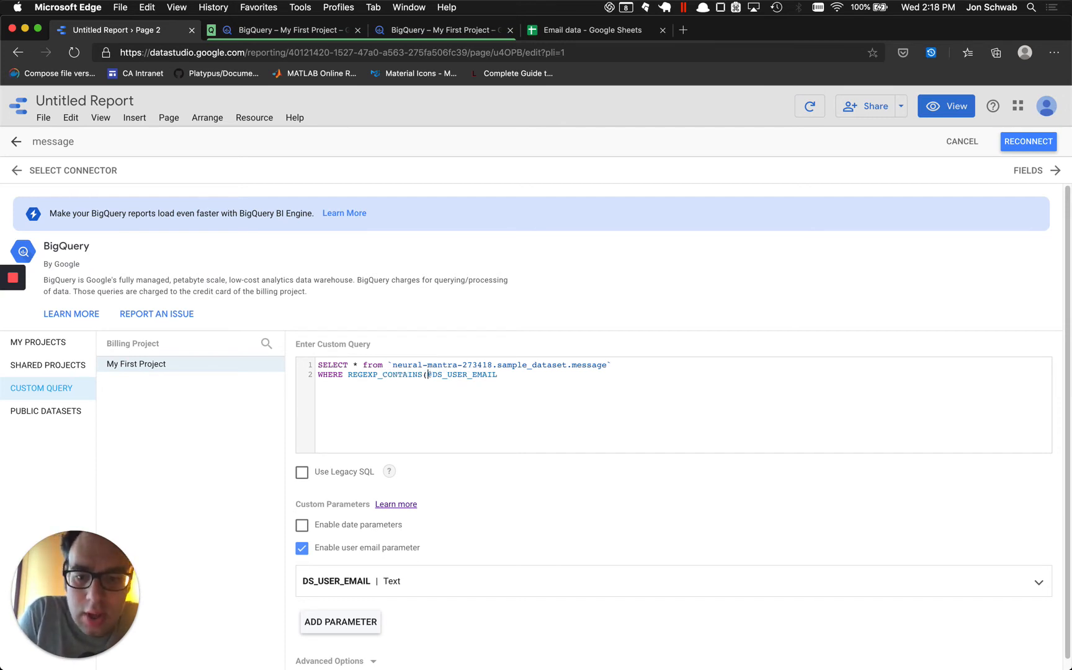
text(email,)
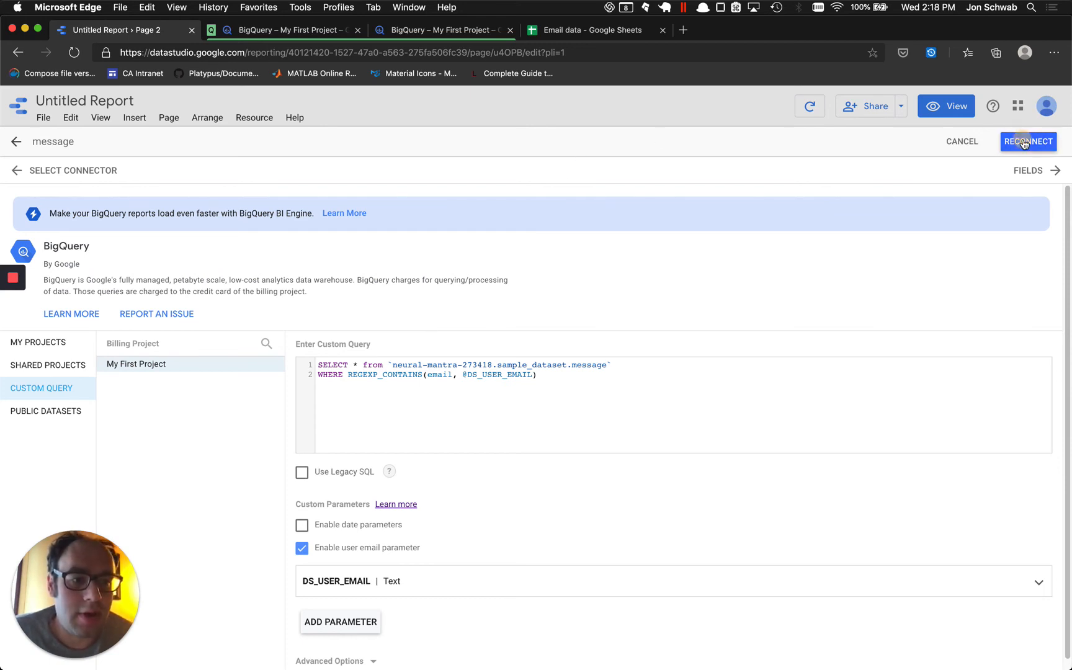
- Reconnect the message source, allow user-email parameter sharing, apply the changes and return to the data sources list
click(1028, 141)
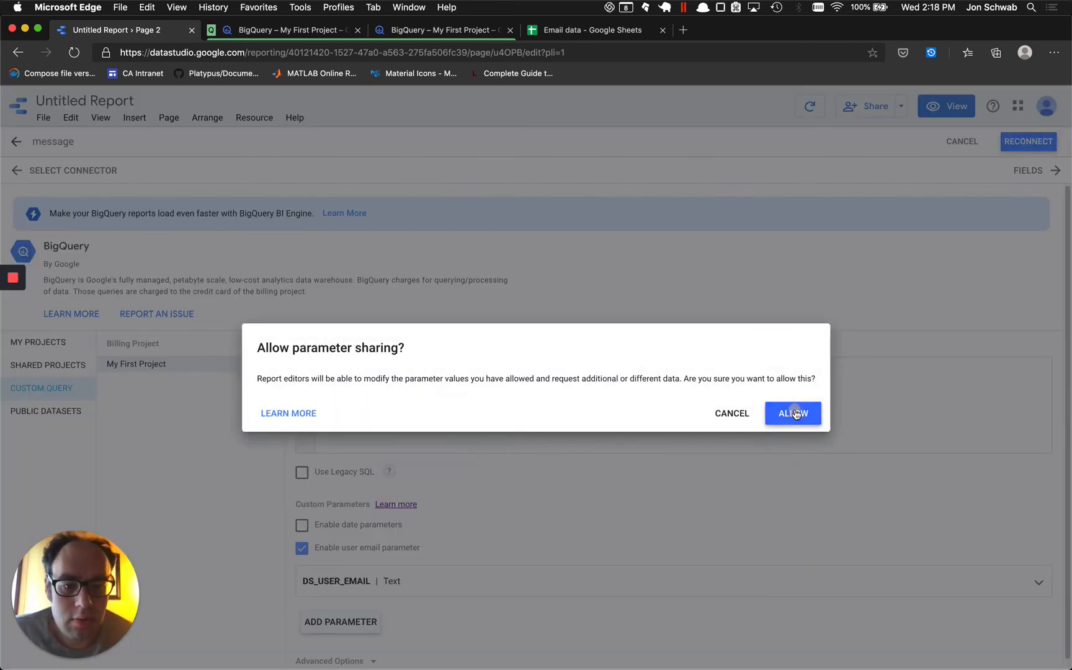
click(792, 413)
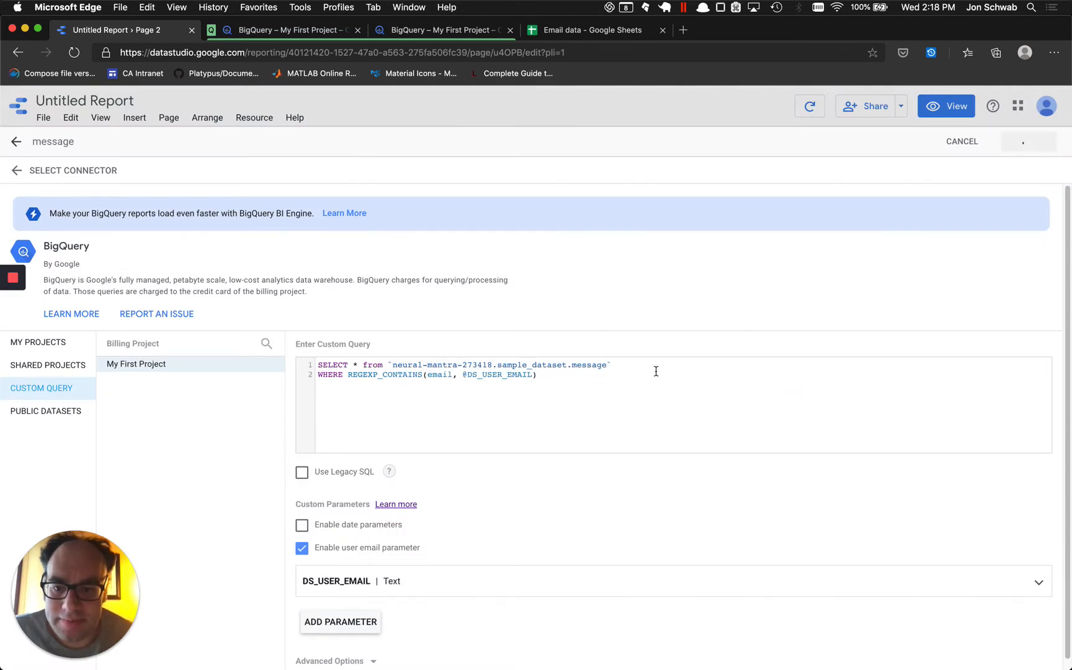
click(1027, 142)
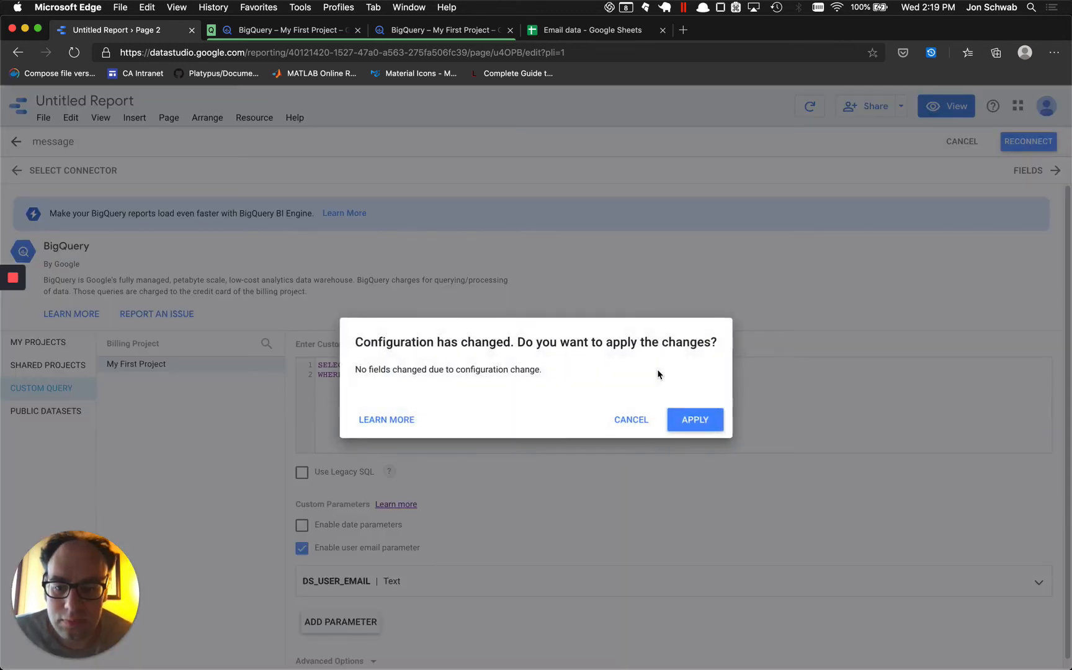
click(694, 420)
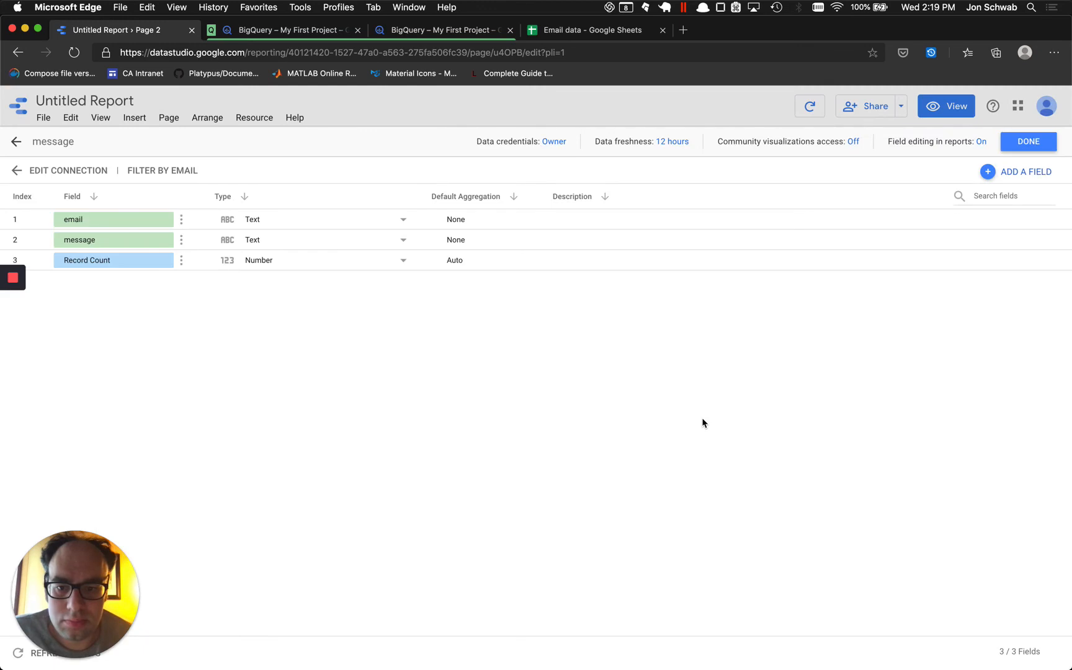
click(1027, 142)
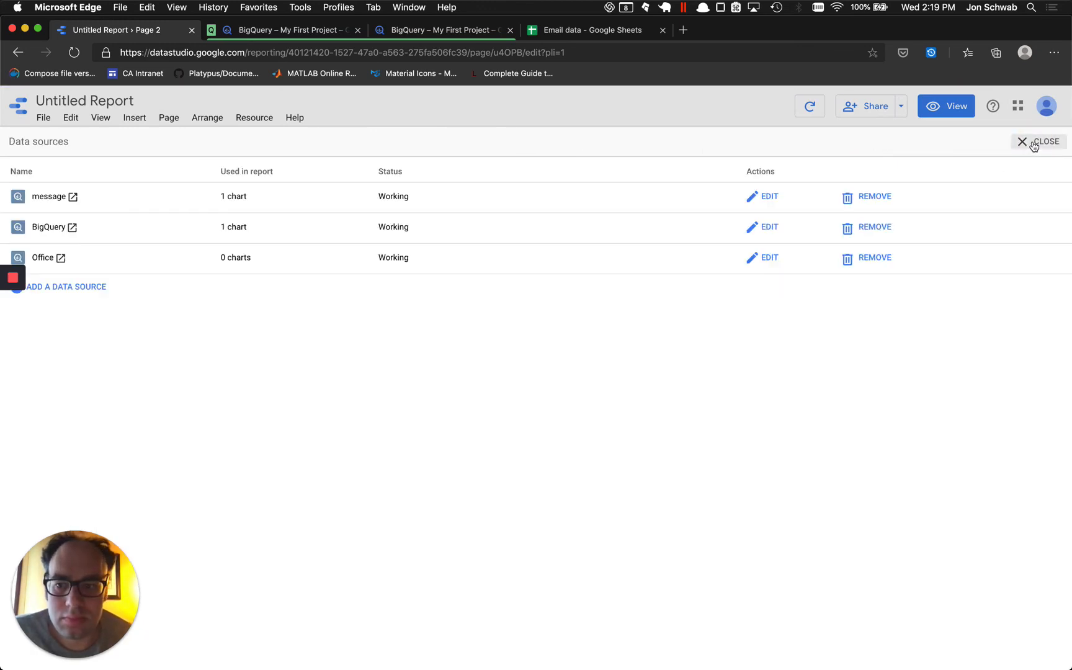
- Close the data sources panel so the report table shows the three messages matching the viewer's email
click(1044, 141)
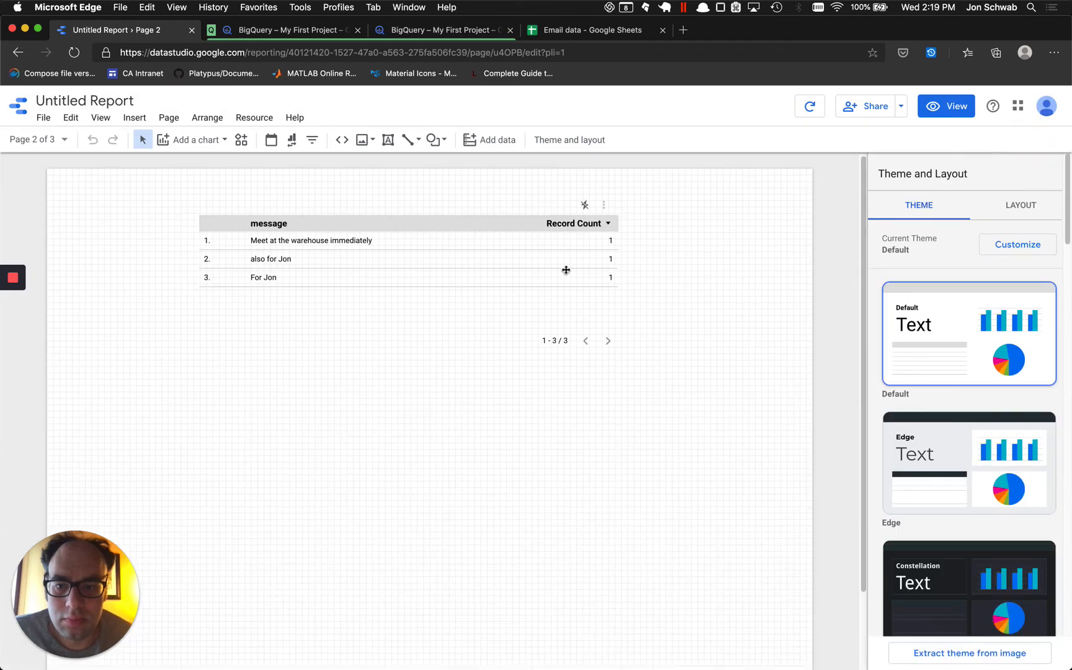
mouse_move(464, 289)
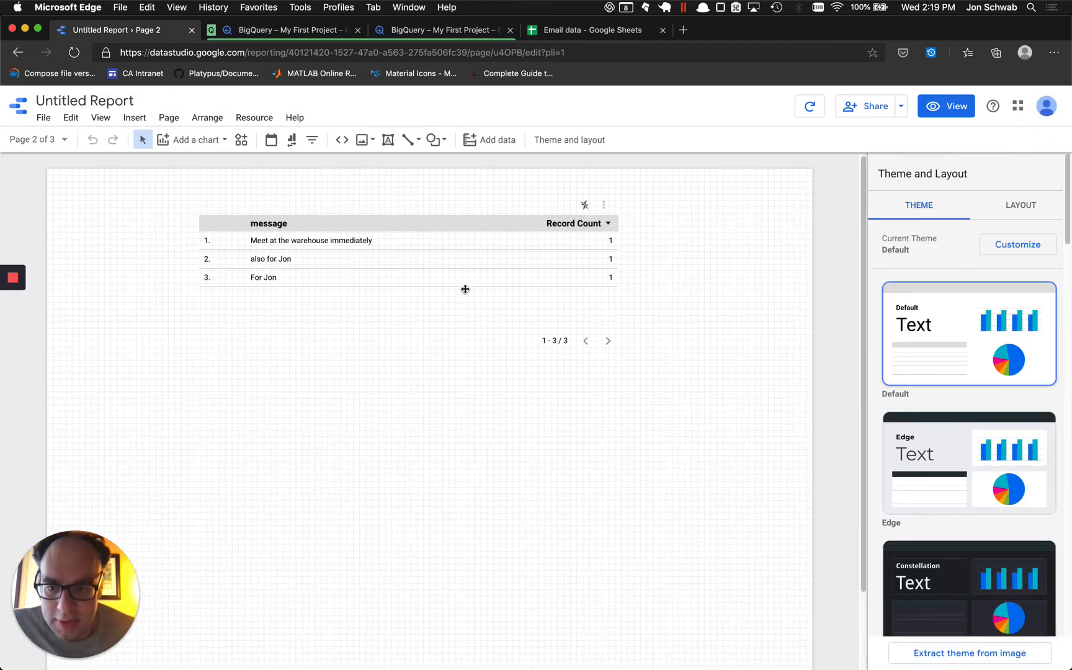
mouse_move(300, 257)
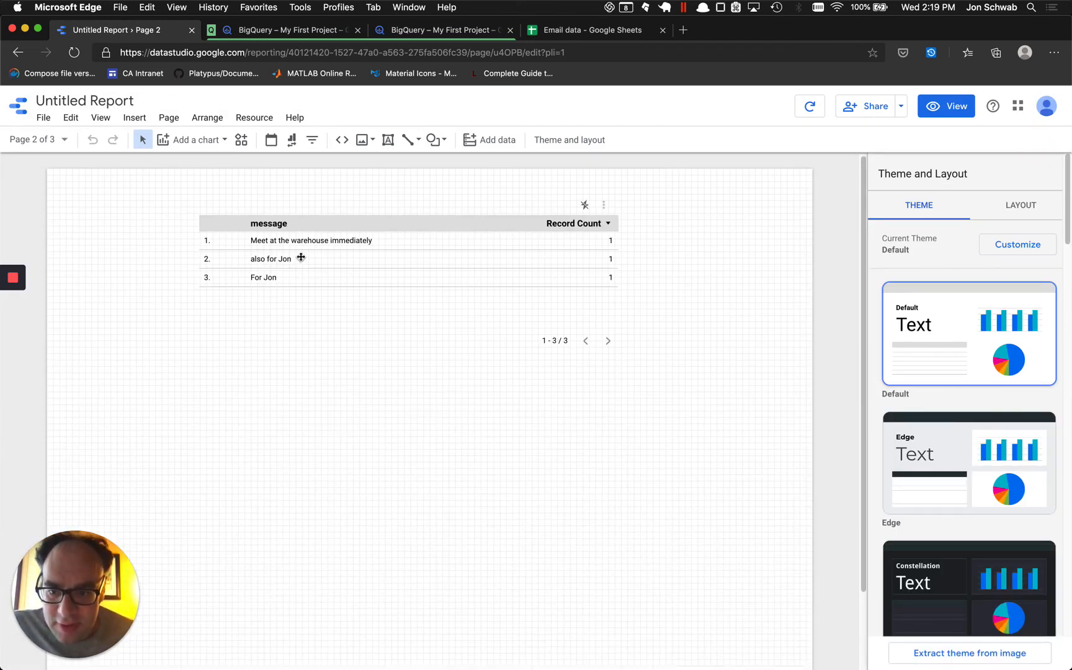